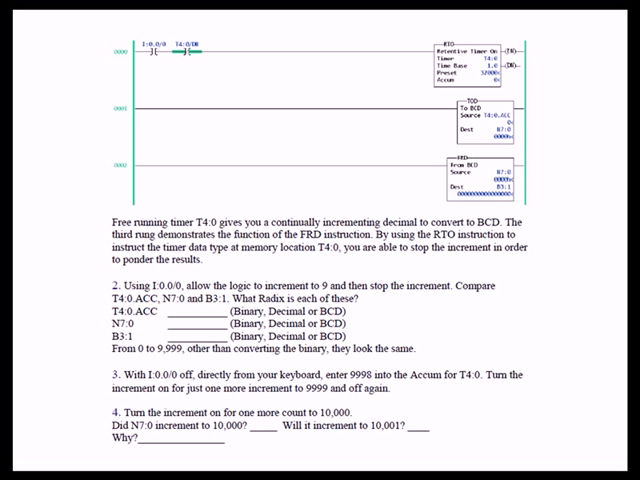
pyautogui.write('Decimal')
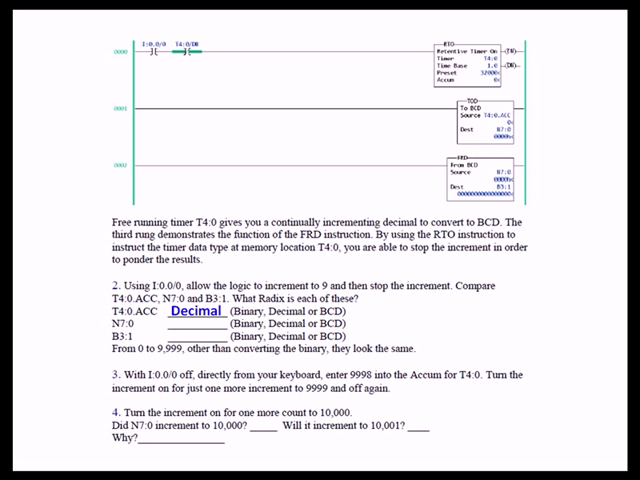
pyautogui.write('BCD')
pyautogui.write('Binary')
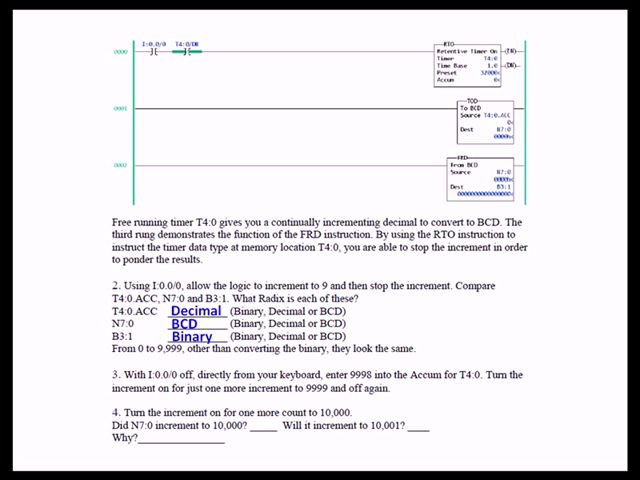
pyautogui.write('NO')
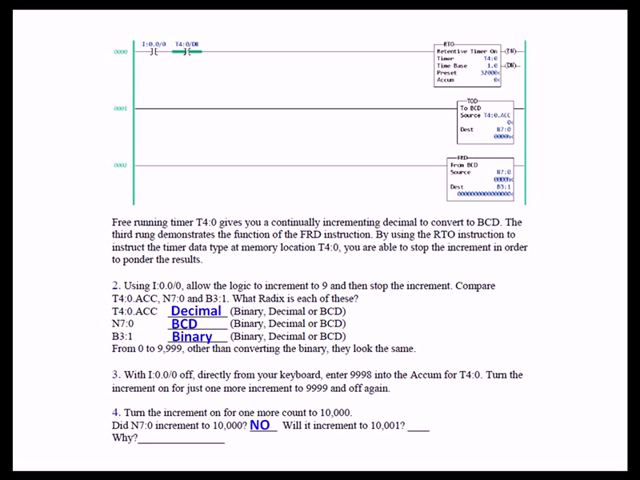
pyautogui.write('NO')
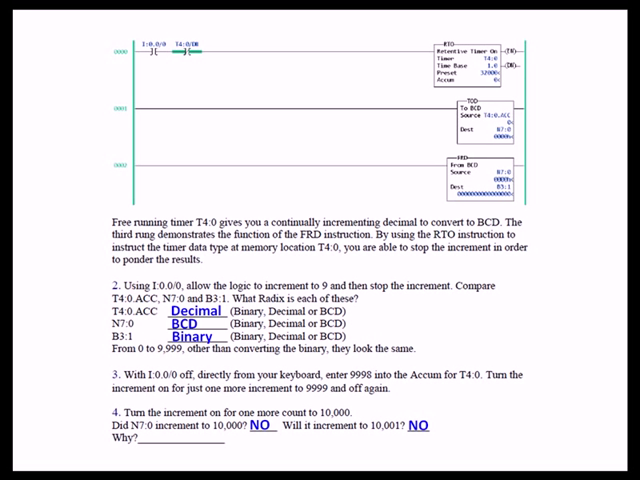
pyautogui.write('9999 is the maximum value for 16 bit BCD, four bits are required per digit.')
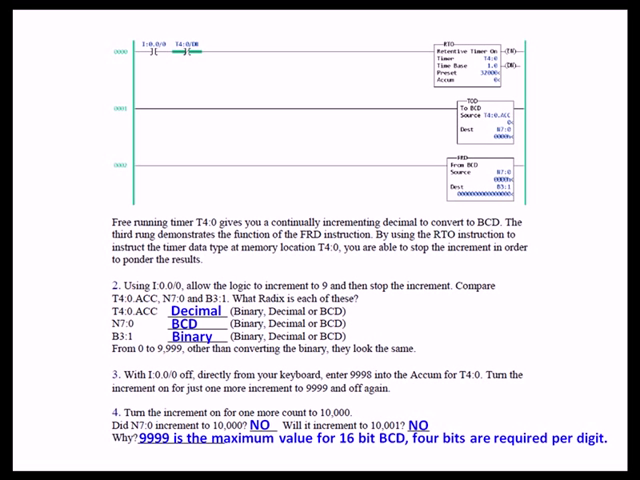